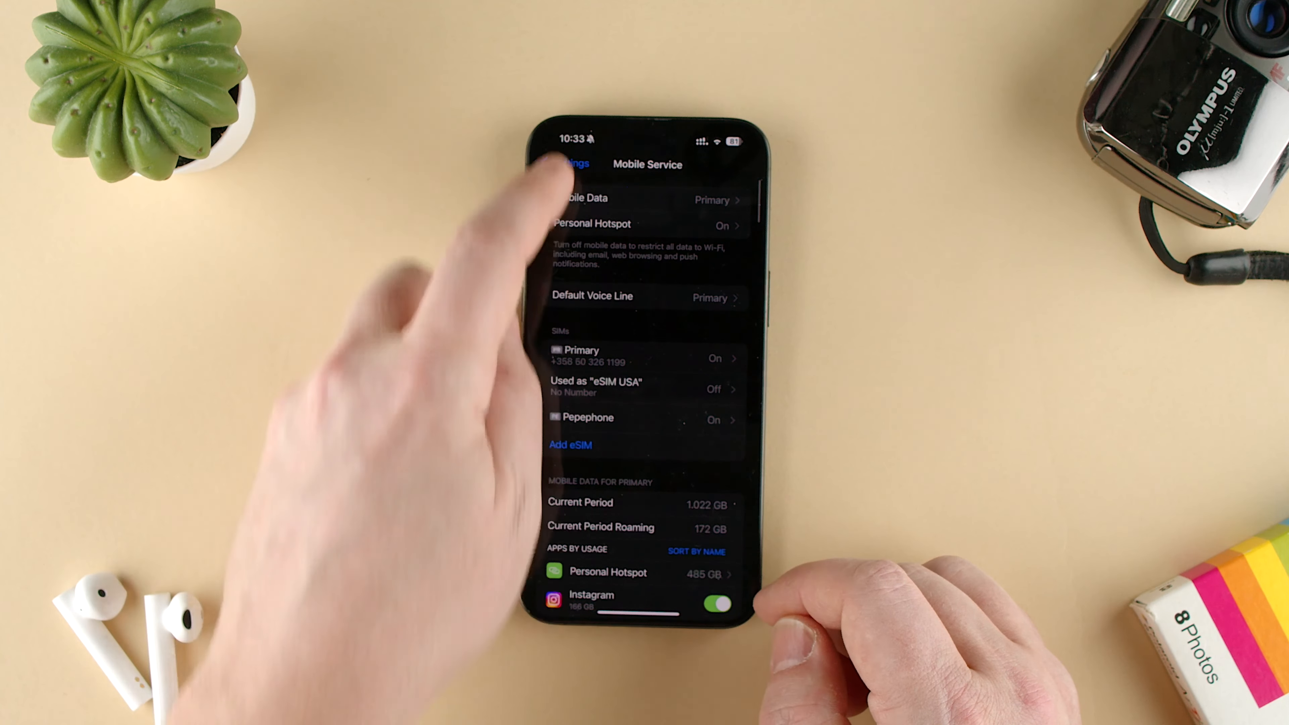
- Switch off Instagram's mobile data toggle in the Mobile Service app list, leaving other apps on
click(567, 164)
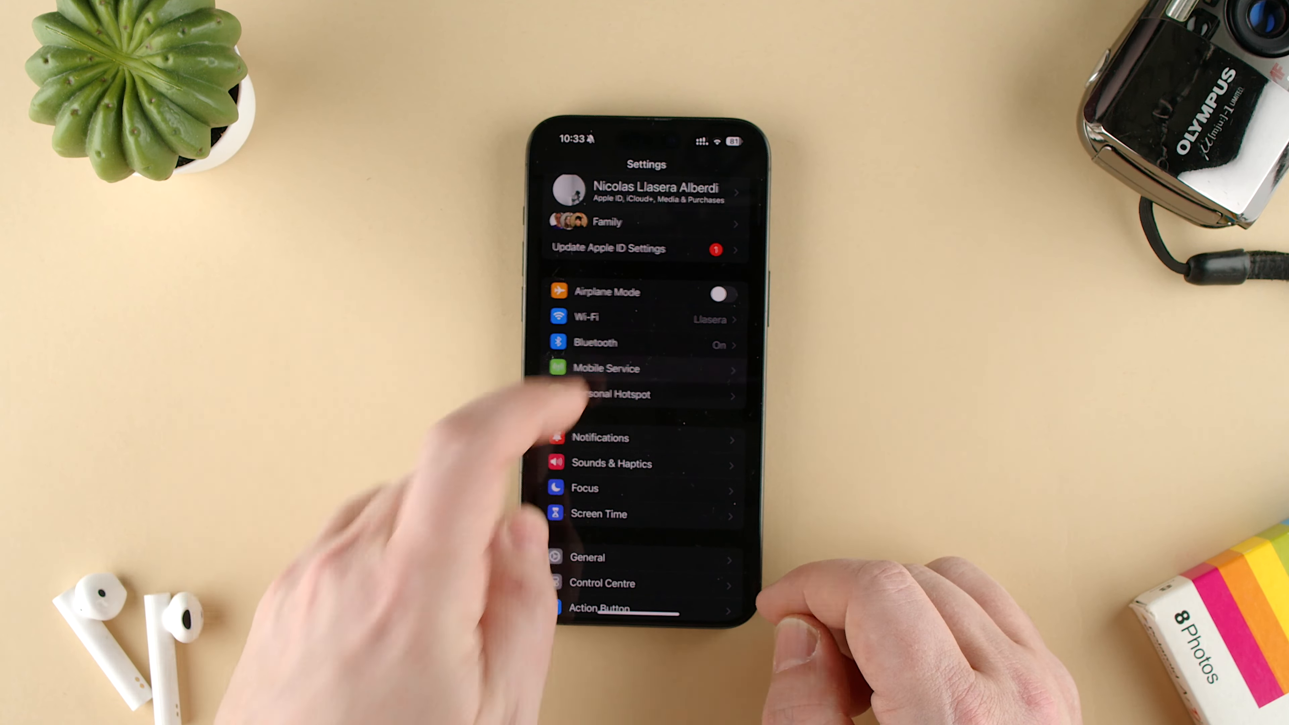
click(605, 367)
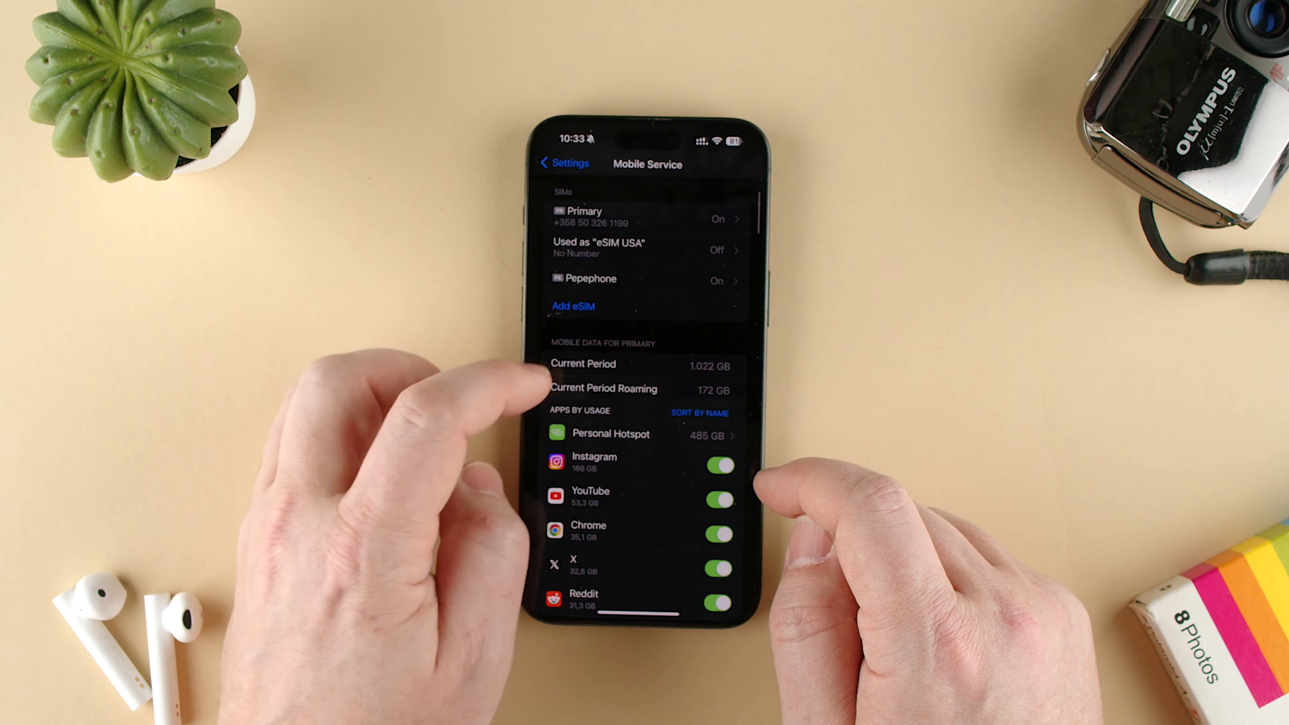
scroll(down, 3)
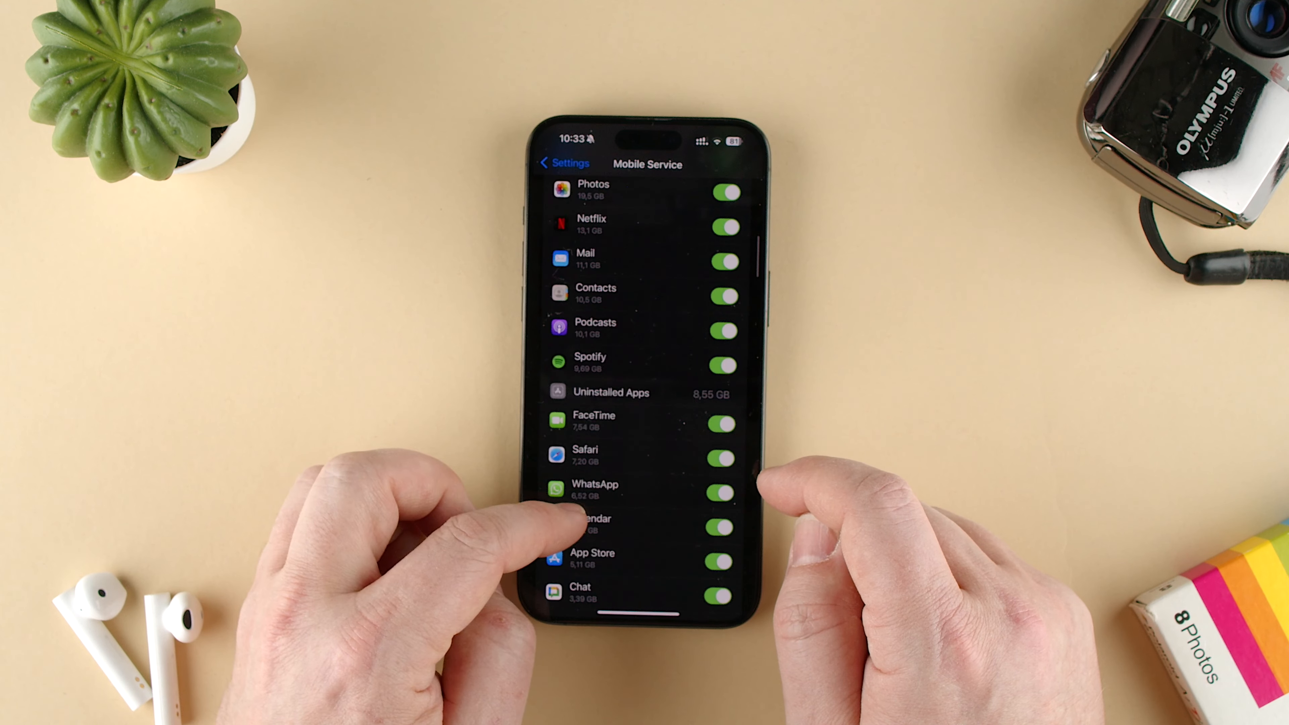
scroll(down, 3)
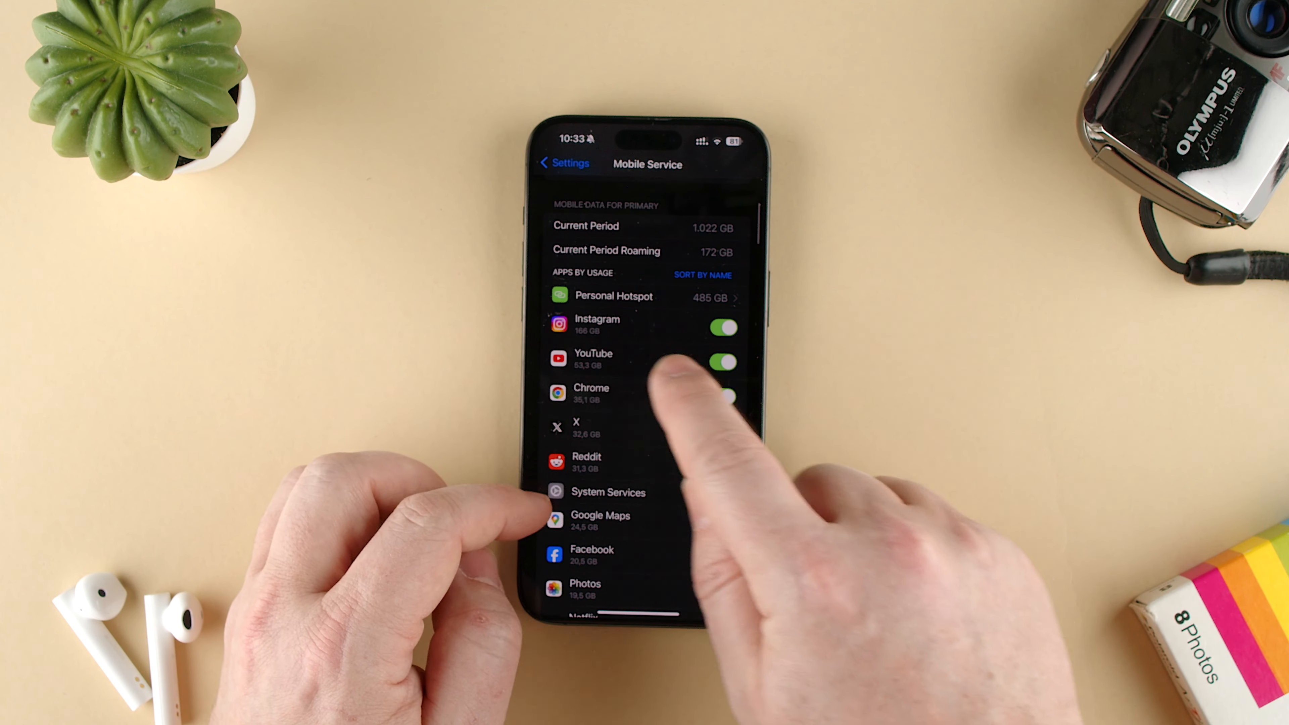
click(719, 327)
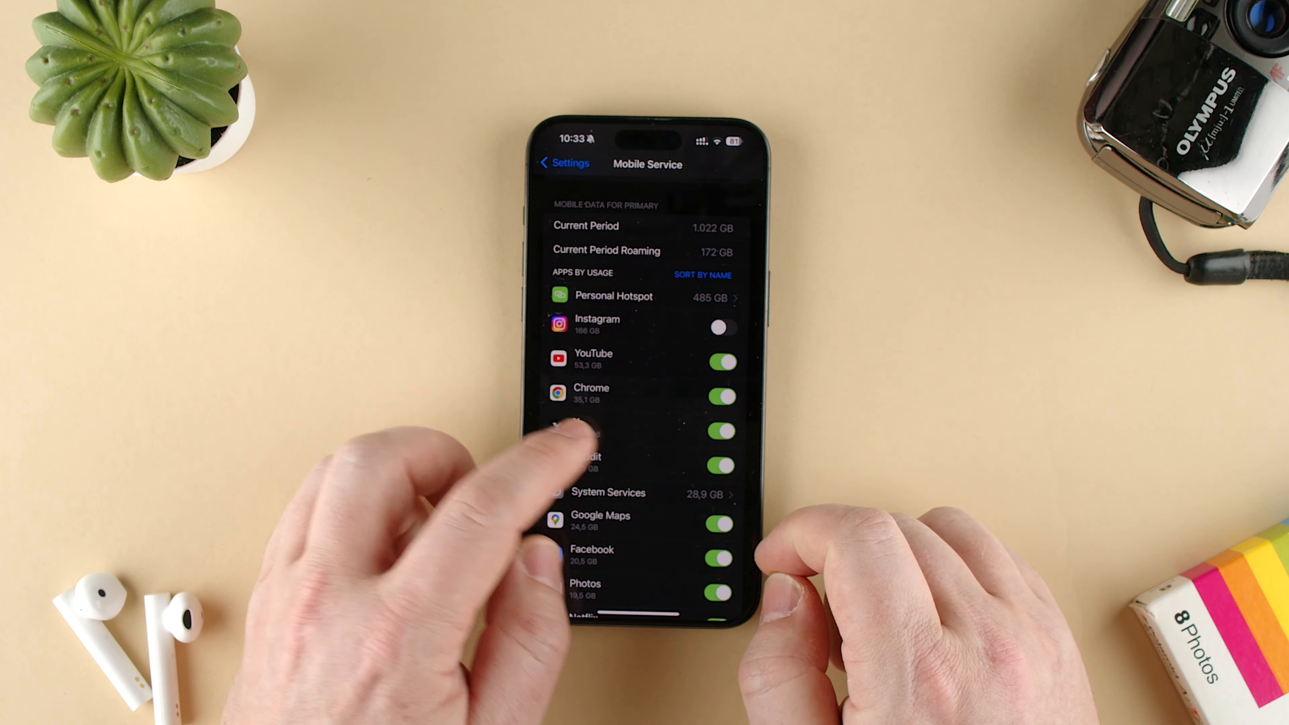
scroll(down, 3)
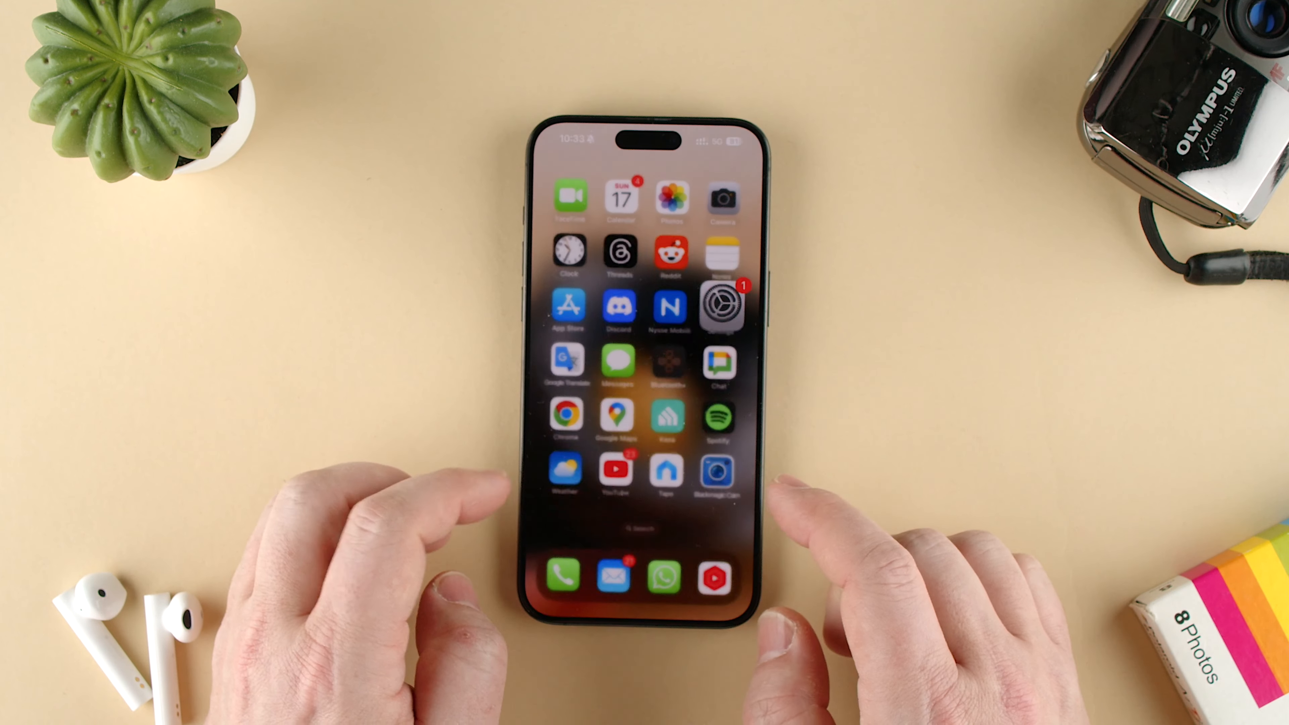
- Launch Instagram, get the 'Mobile Data is Turned Off' alert, and return to Mobile Service settings
scroll(left, 3)
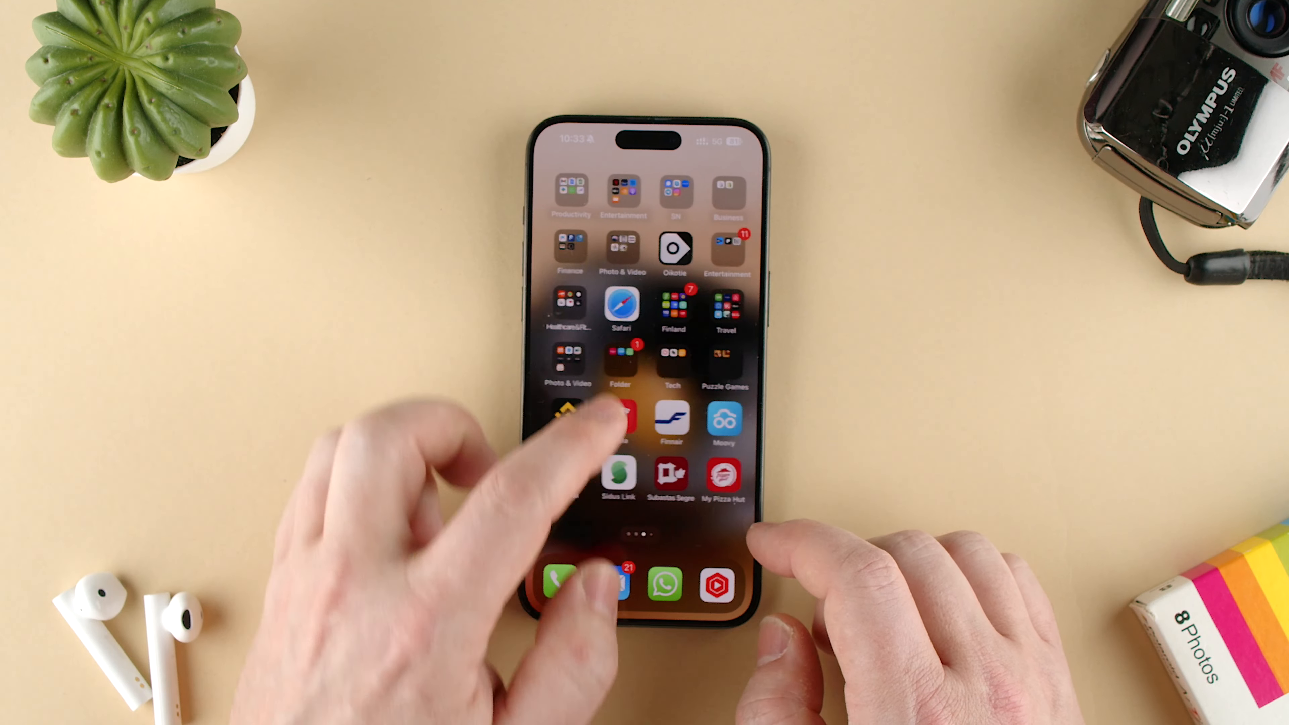
click(620, 419)
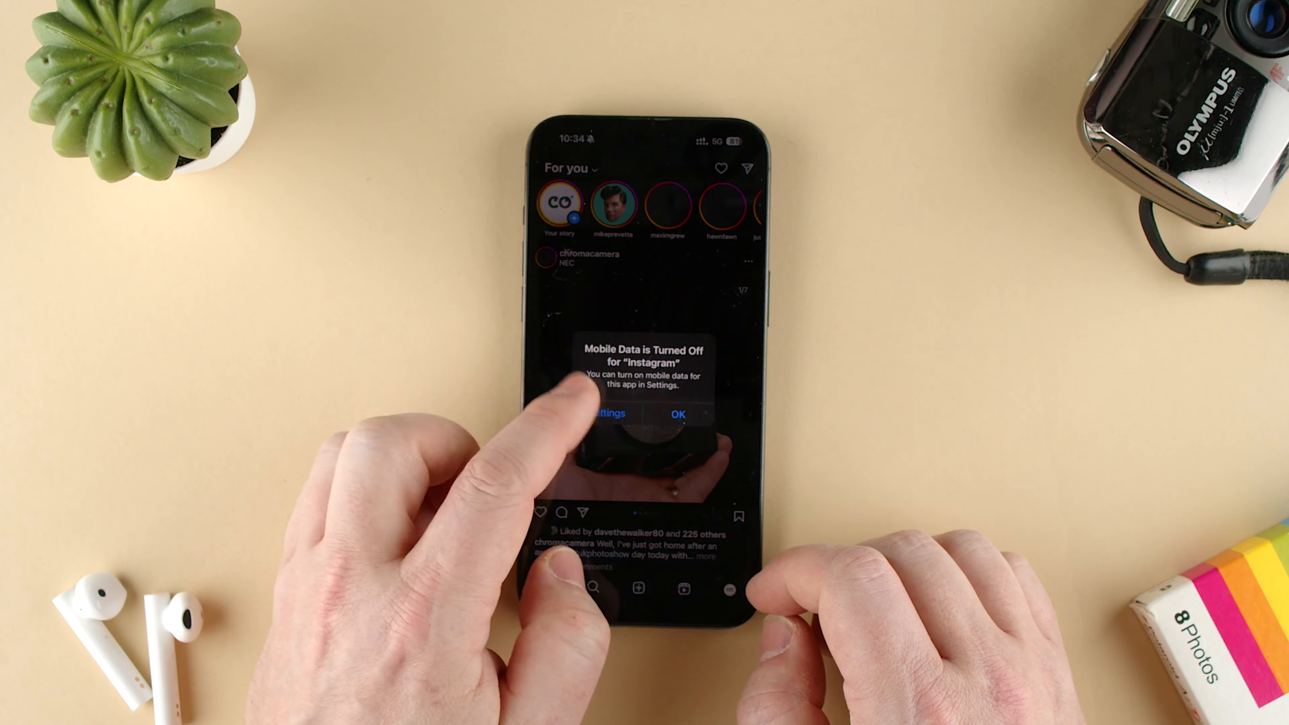
click(607, 413)
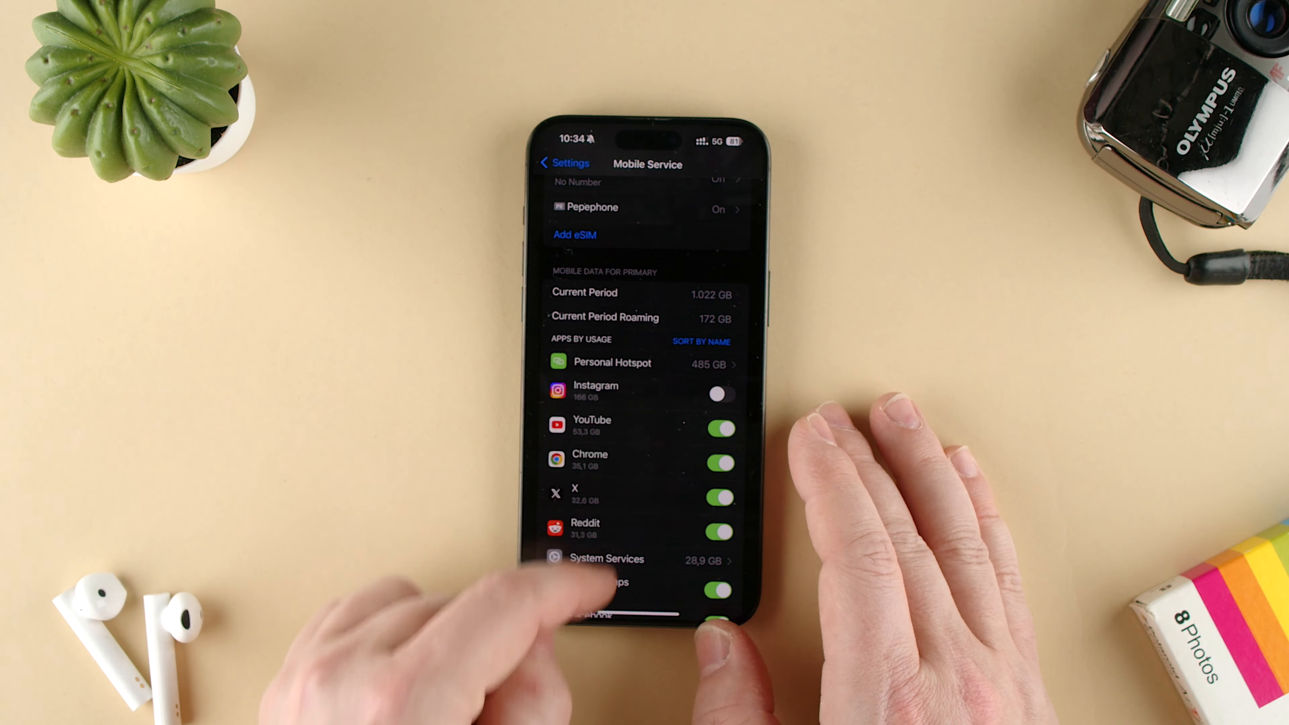
scroll(down, 3)
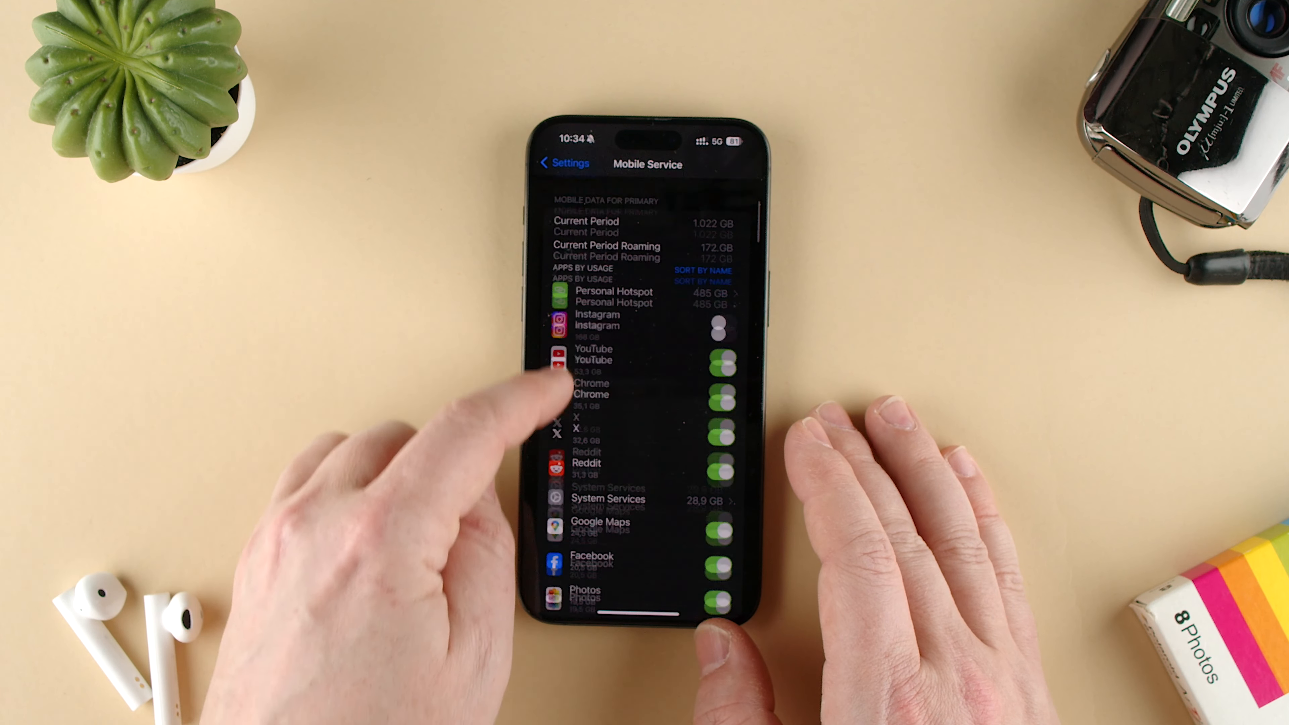
scroll(down, 3)
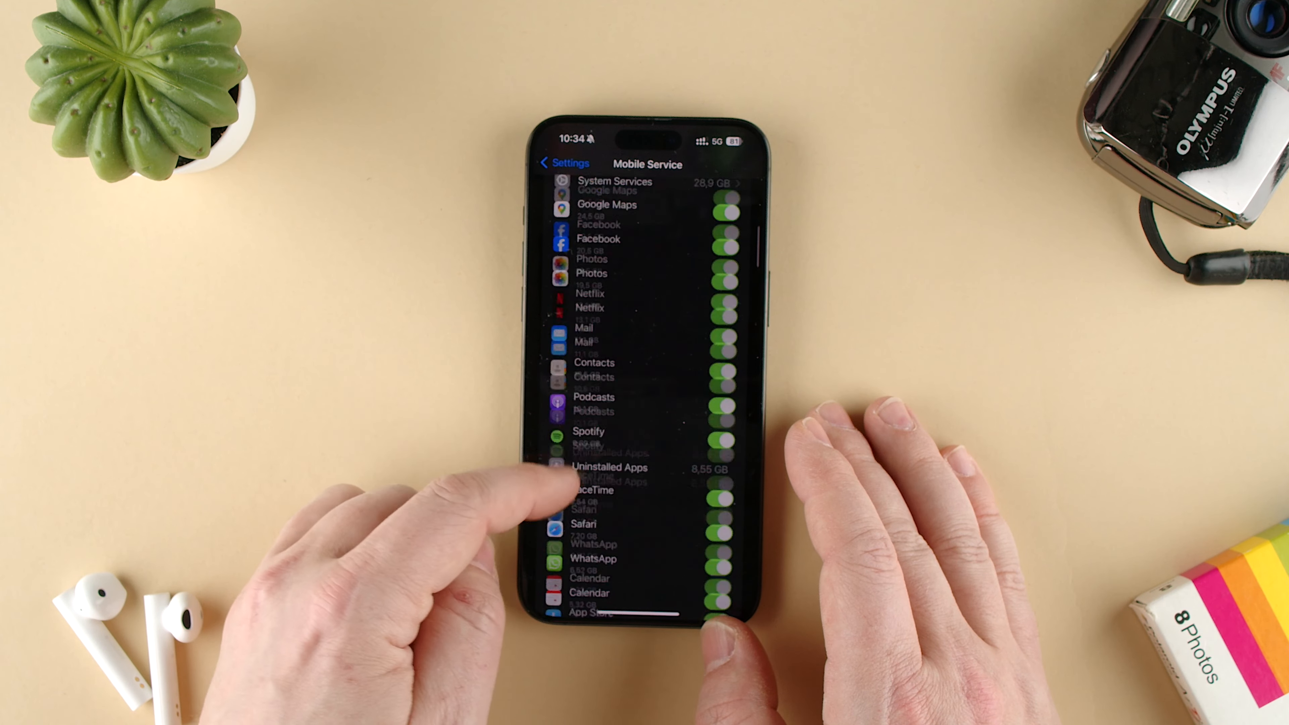
scroll(down, 3)
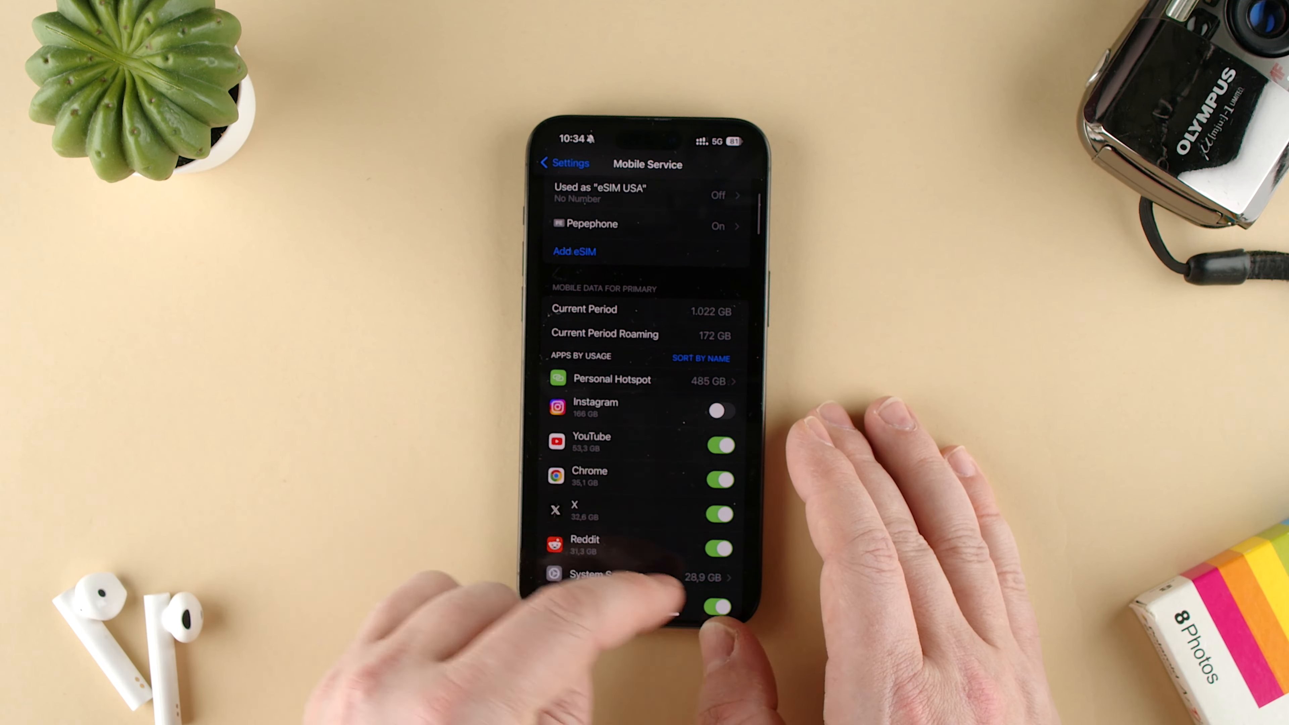
click(701, 358)
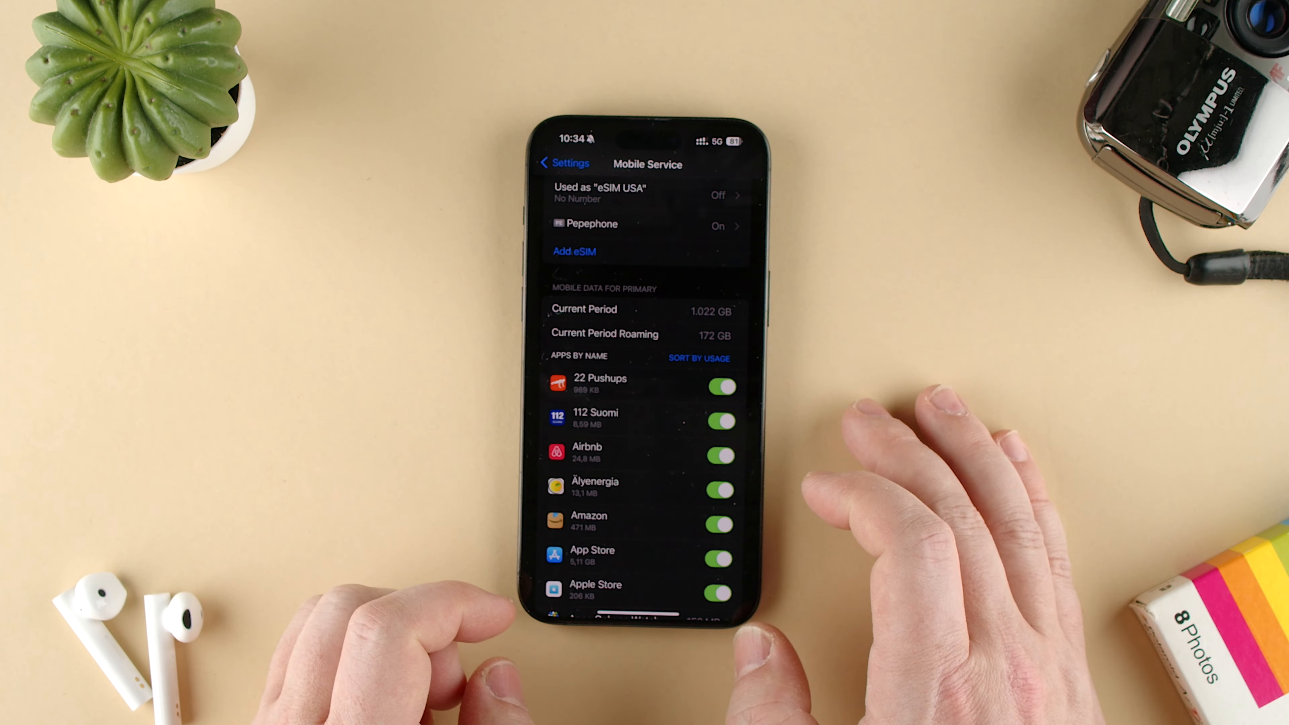
click(699, 358)
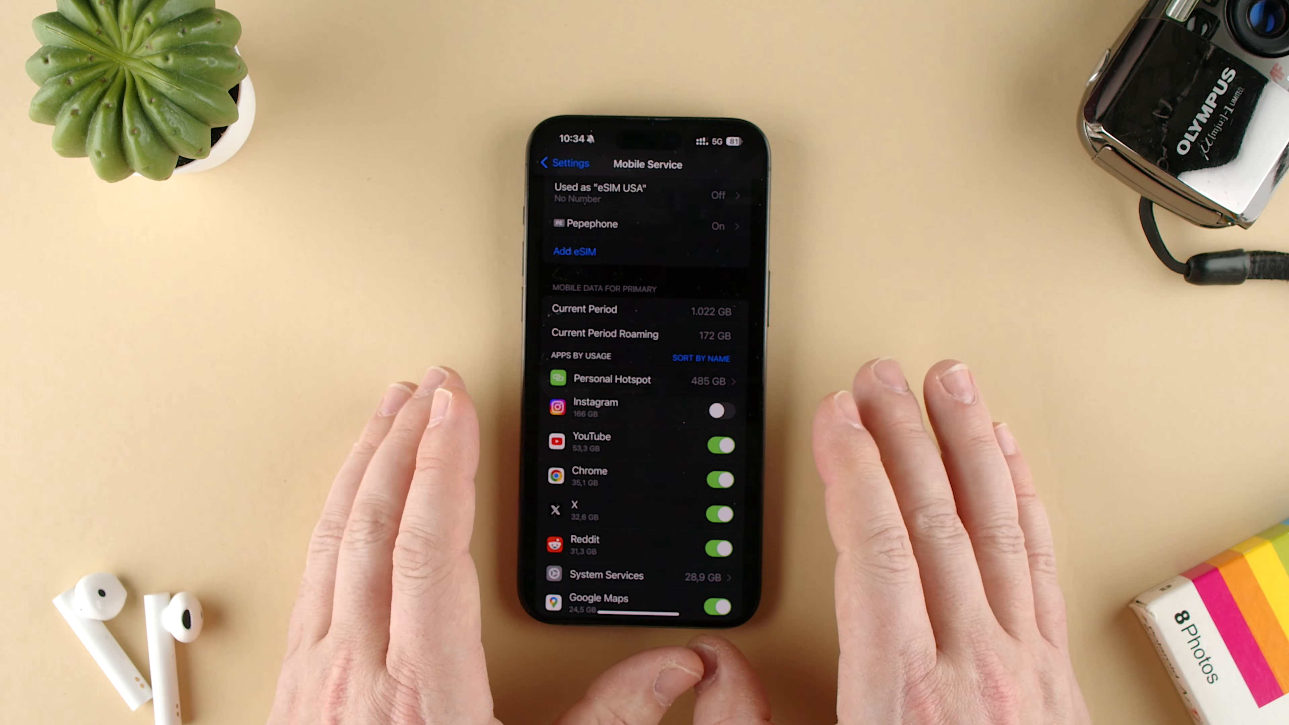
scroll(down, 3)
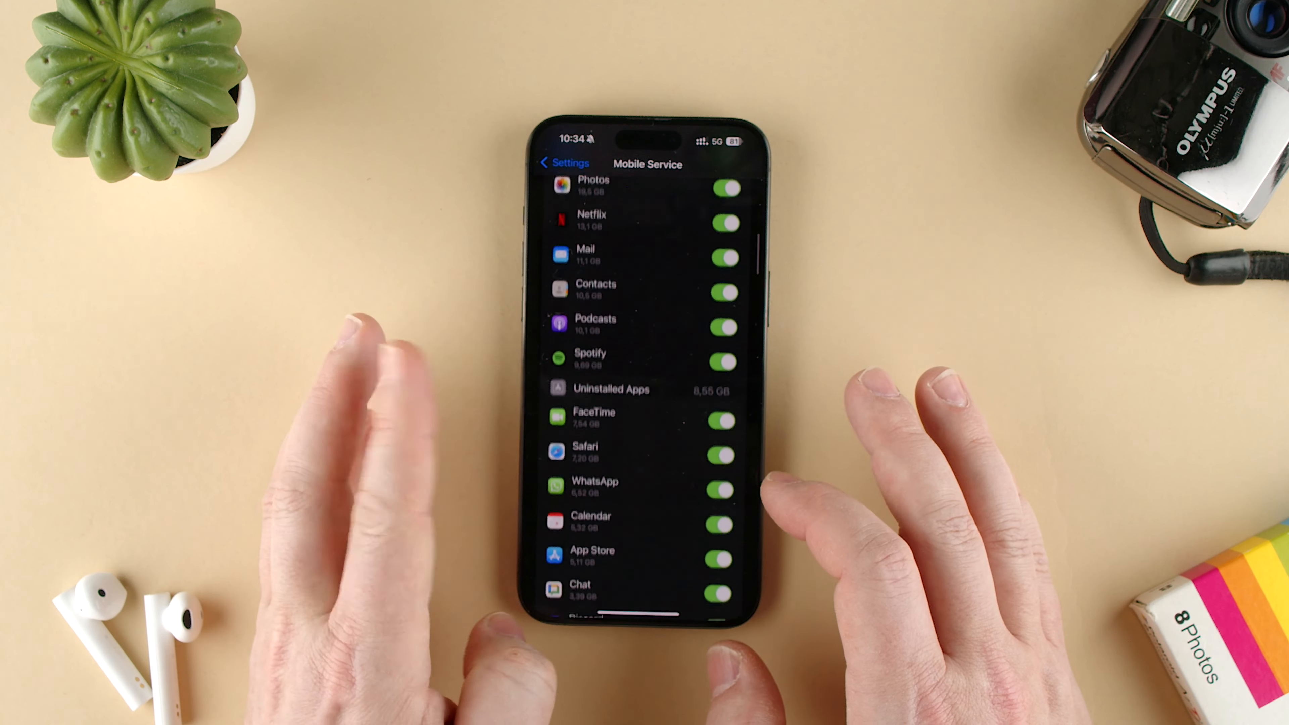
scroll(down, 3)
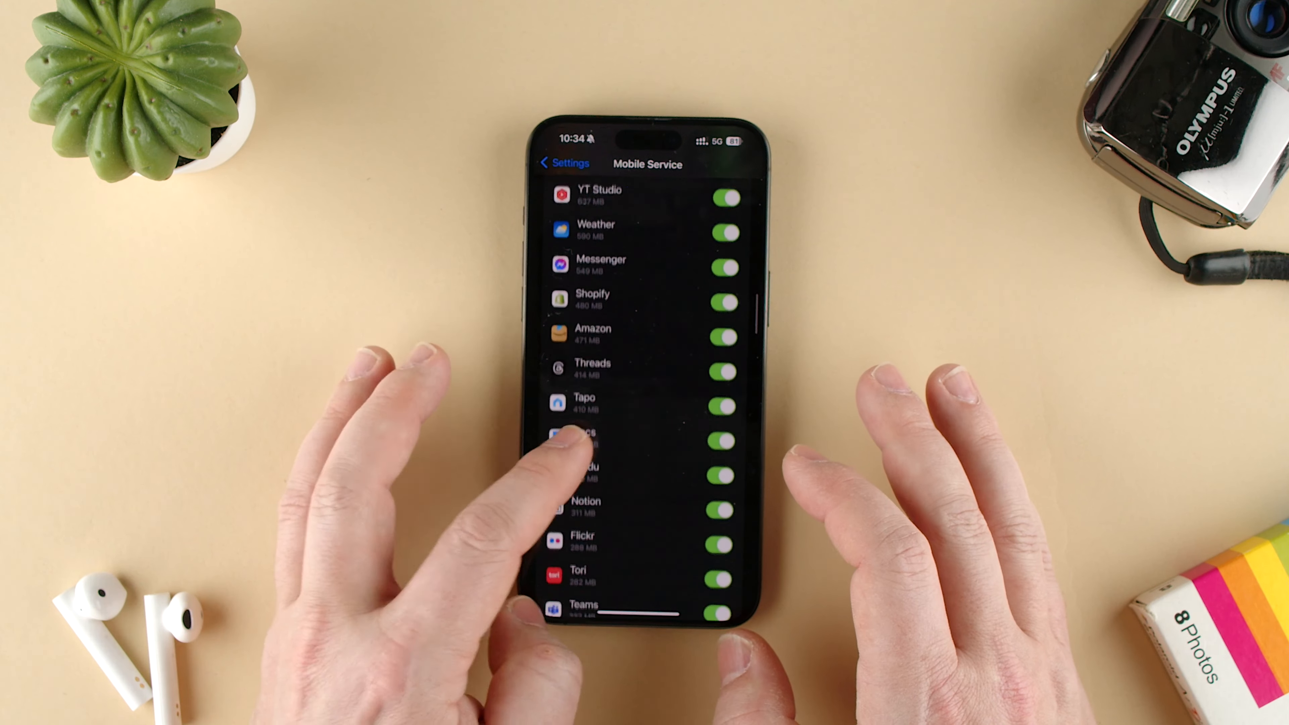
scroll(down, 3)
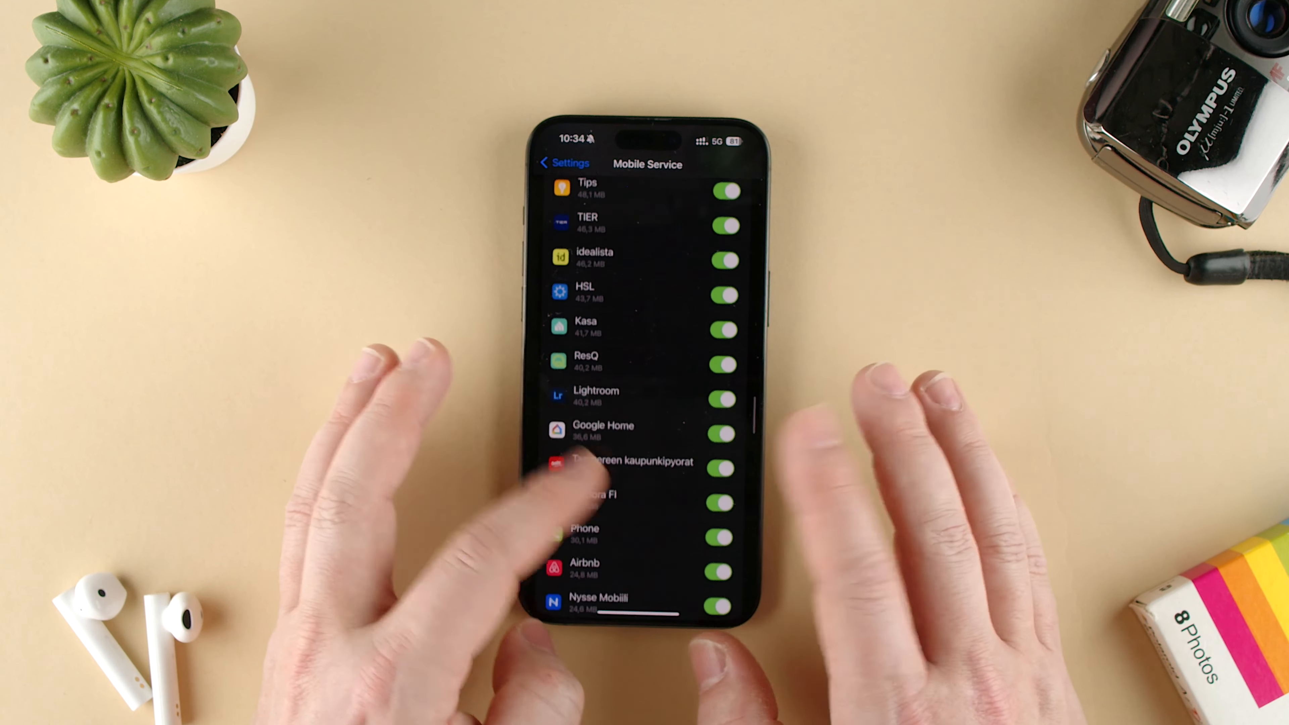
scroll(down, 3)
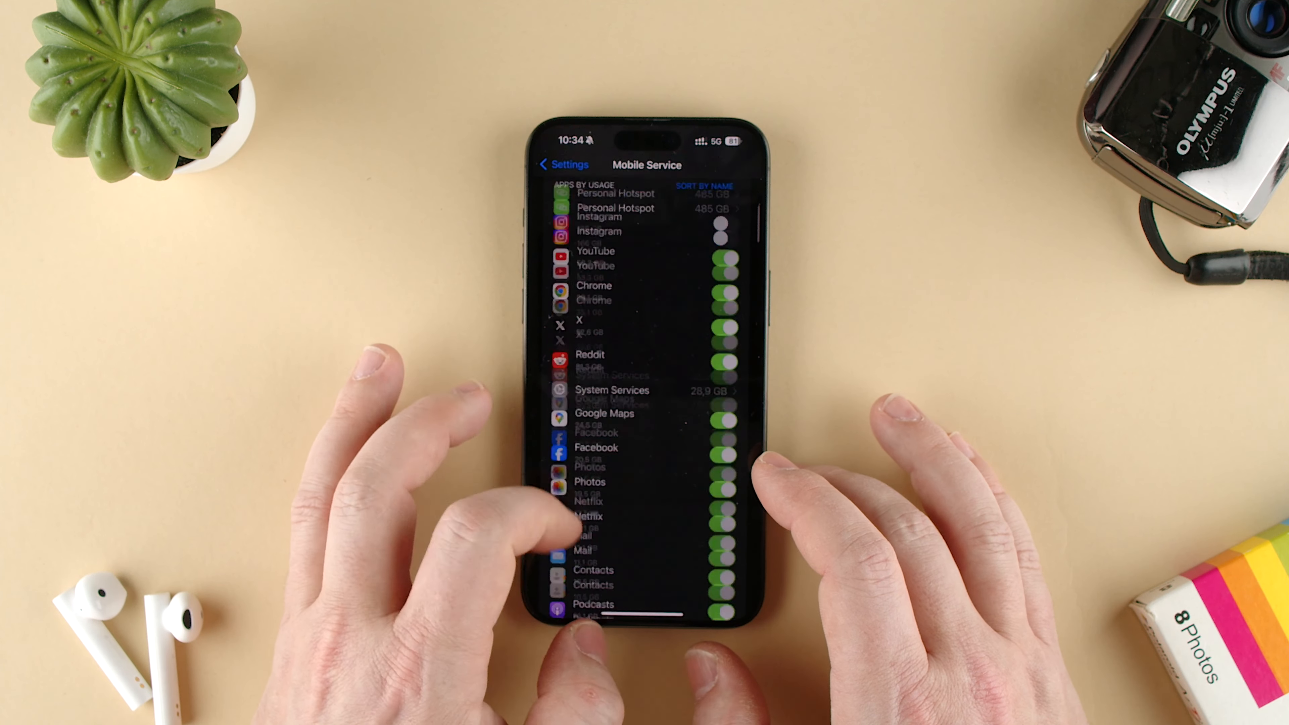
scroll(down, 3)
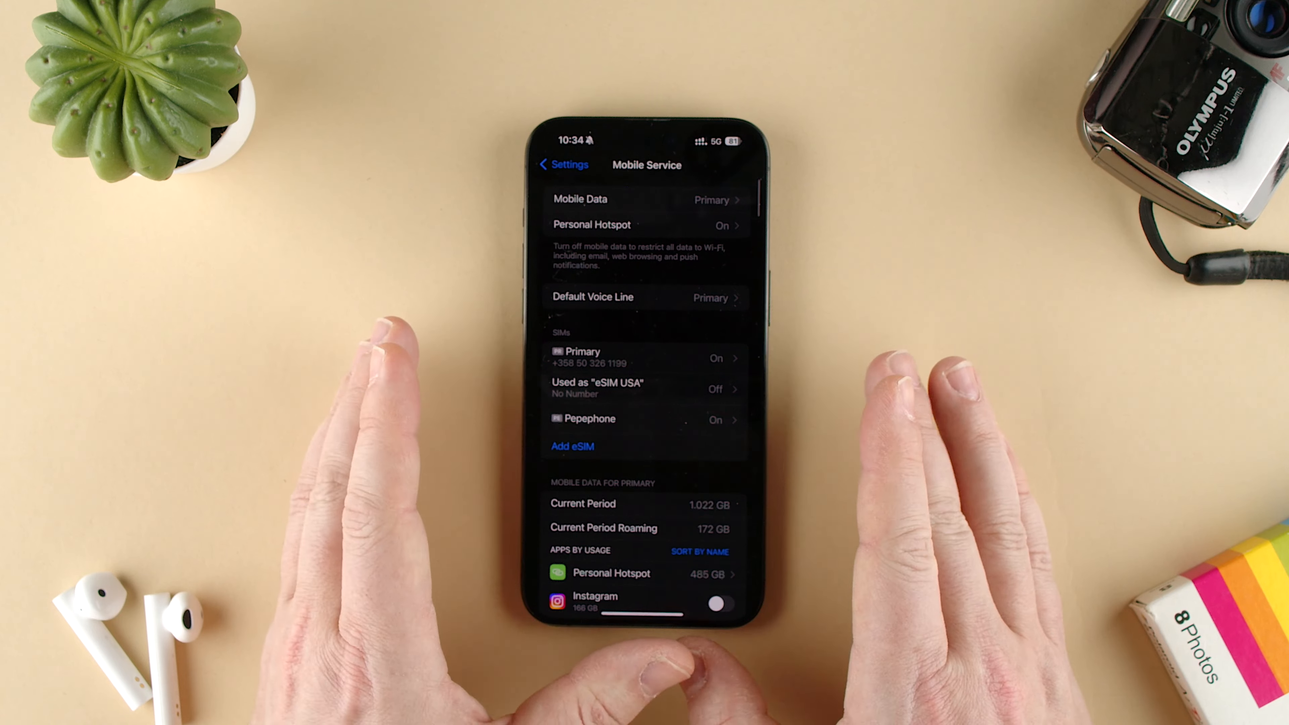